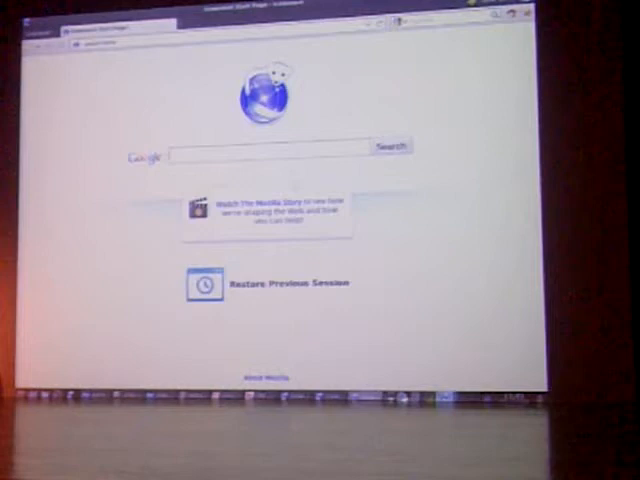
- Search Google for "through hell" (through hole part) and show image results
text(through hell)
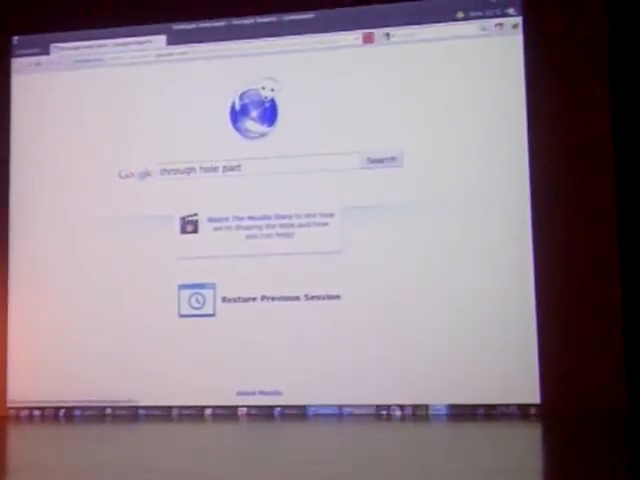
click(378, 161)
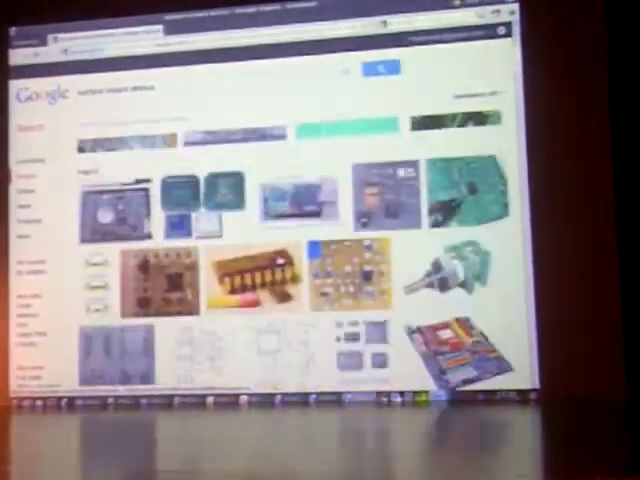
- Scroll through the "surface mount device" image results to the second page
scroll(down, 3)
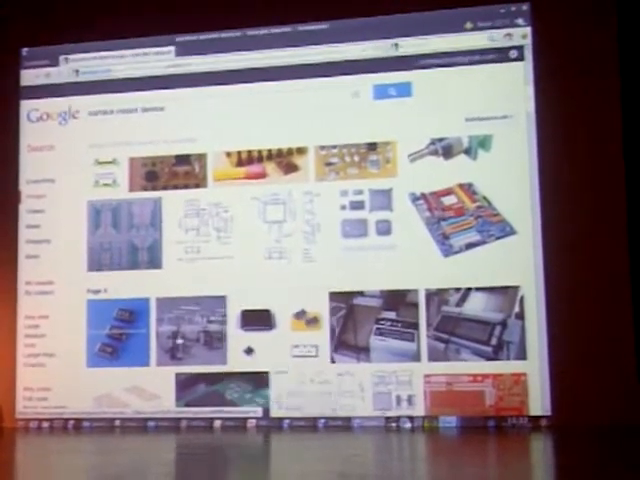
scroll(down, 3)
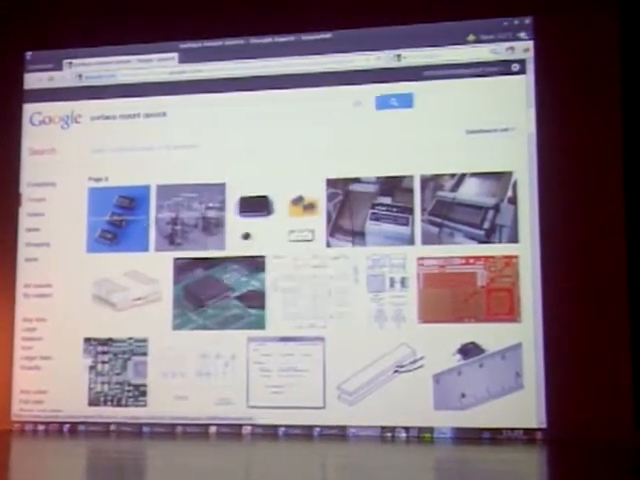
- Switch to the "through hole part" image results and scroll down through them
click(115, 215)
text(through hole part)
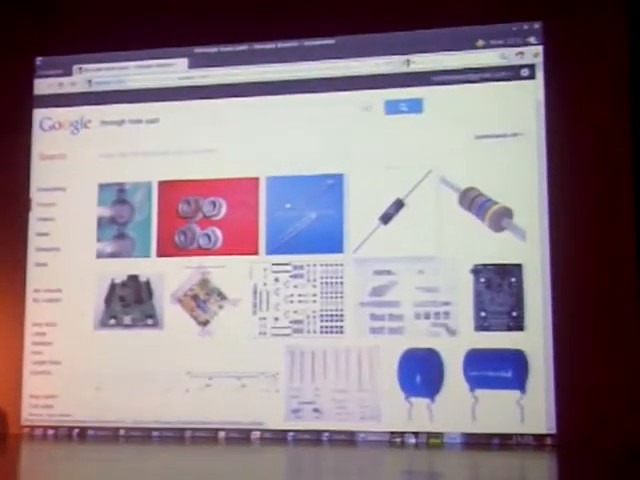
click(290, 210)
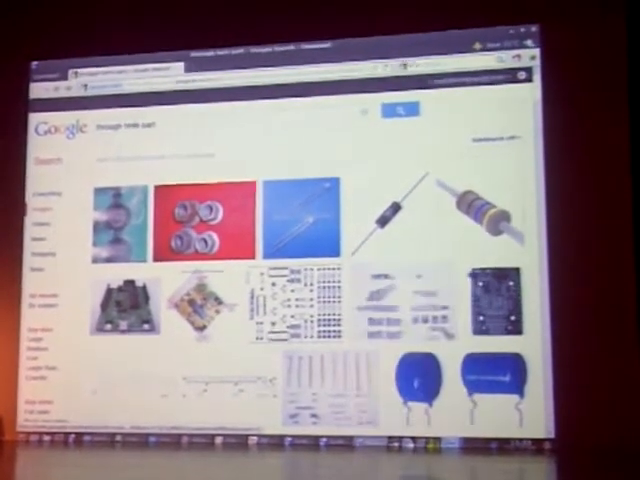
scroll(down, 3)
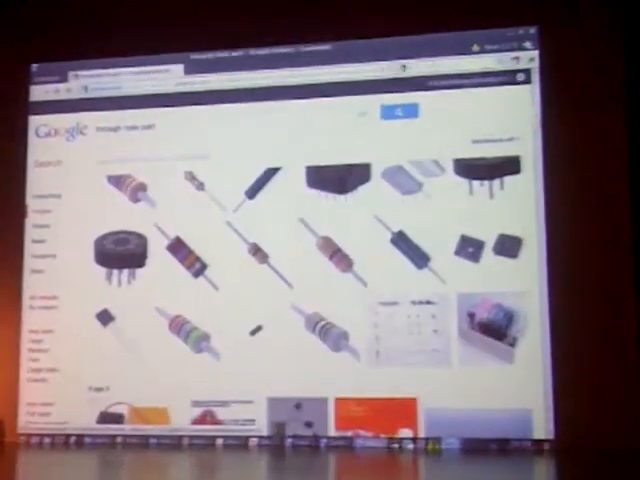